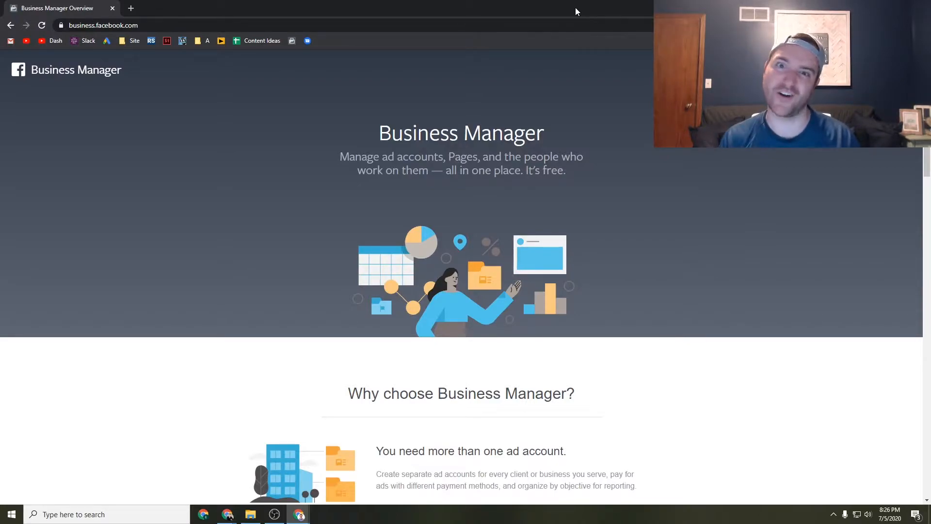
pyautogui.moveTo(255, 4)
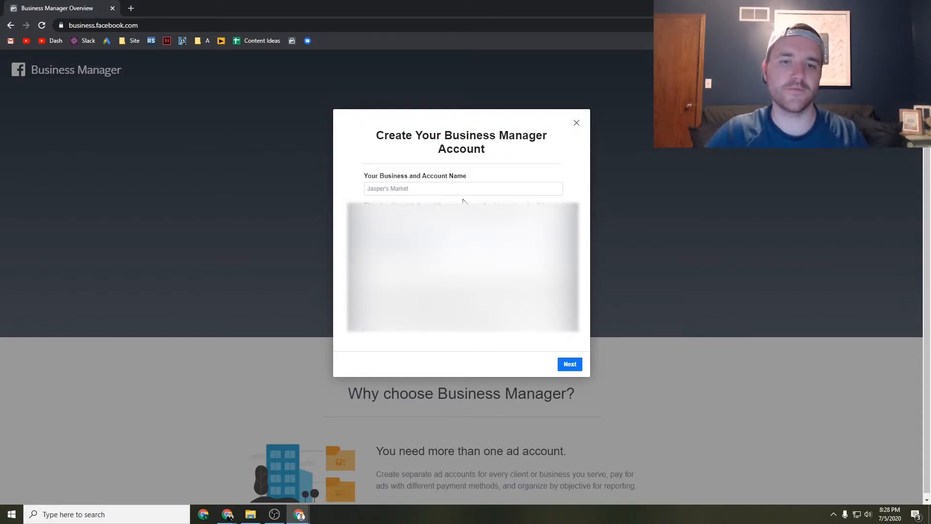
# Step: Name the new business account 'Test Business Manager' and continue to business details
pyautogui.write('Test Business Manager')
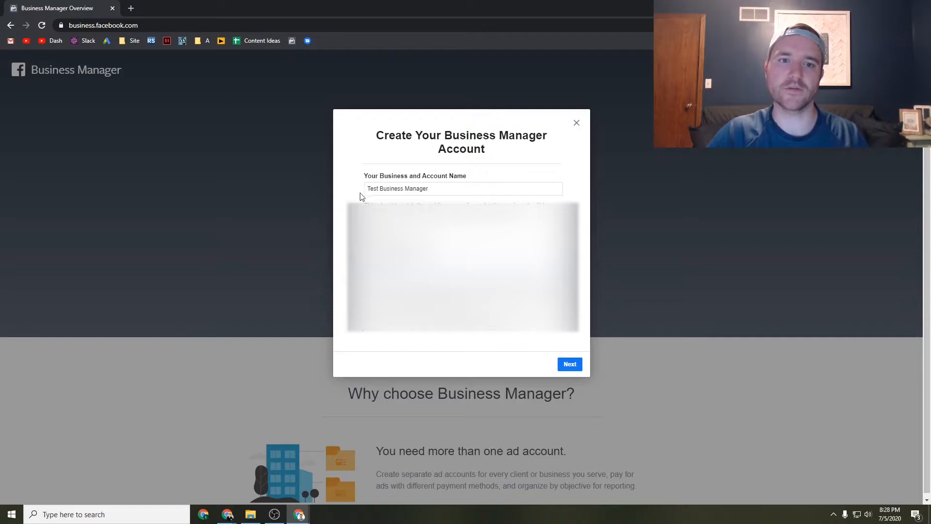
pyautogui.moveTo(578, 378)
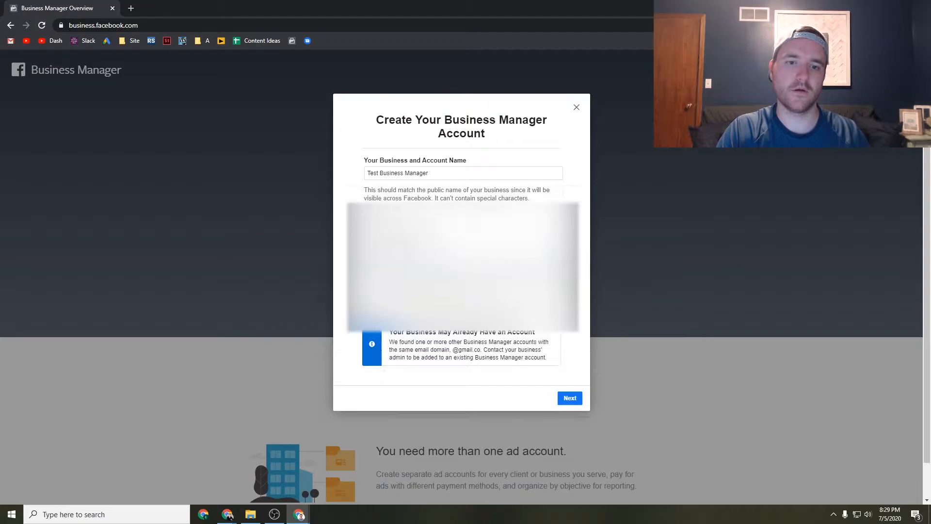
pyautogui.click(569, 398)
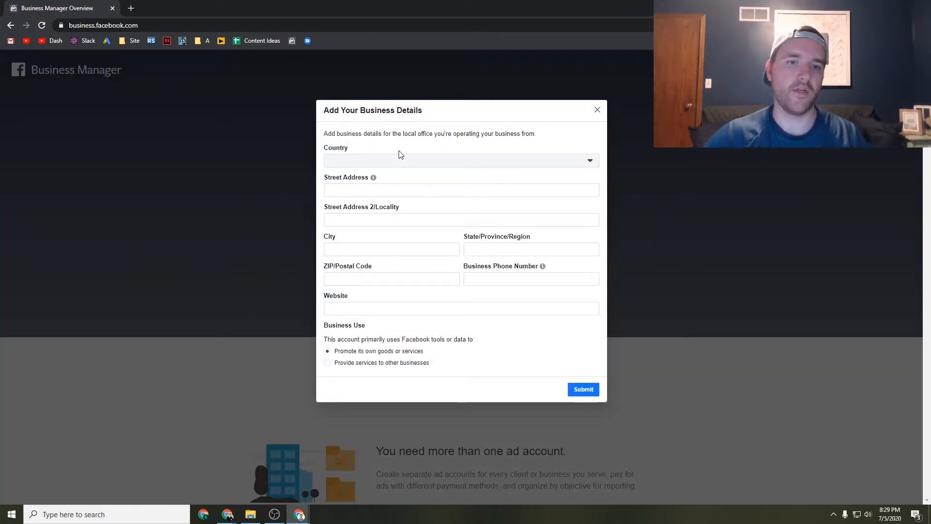
# Step: Set the business country to United States
pyautogui.write('u')
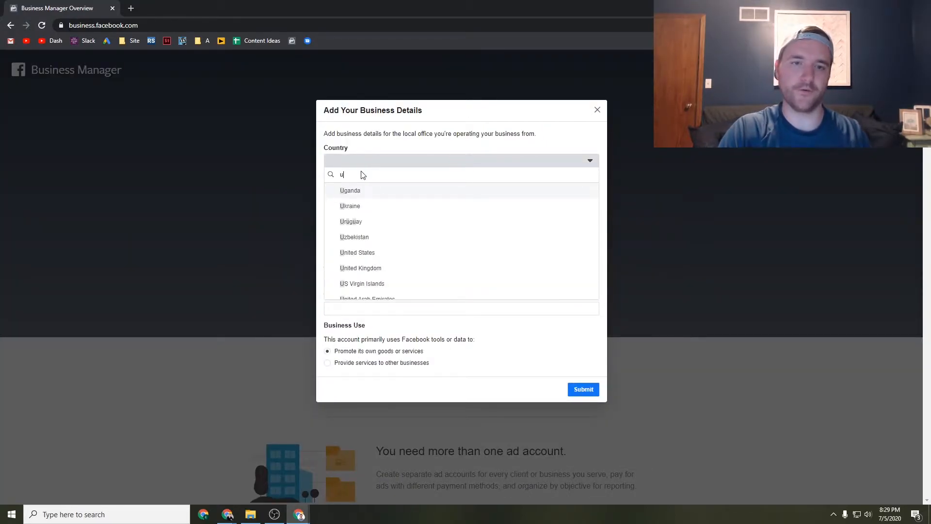
pyautogui.write('nit')
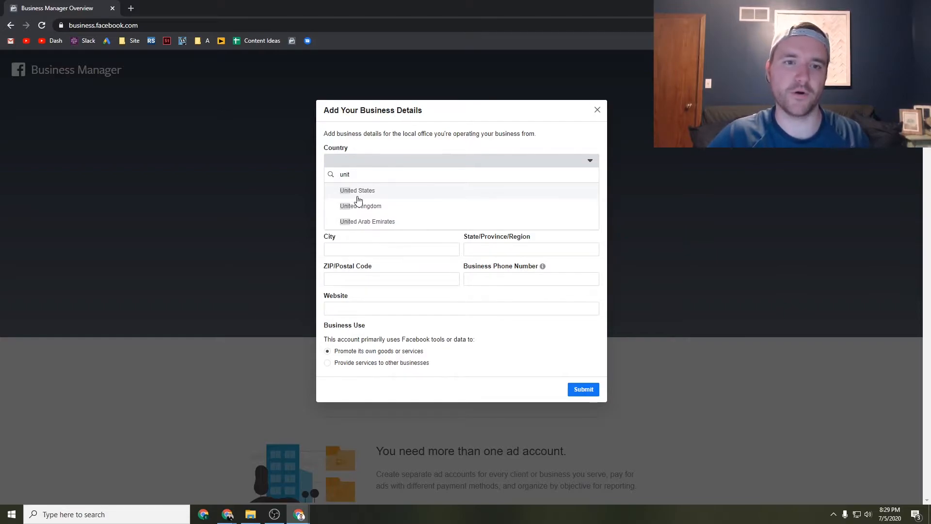
pyautogui.click(357, 190)
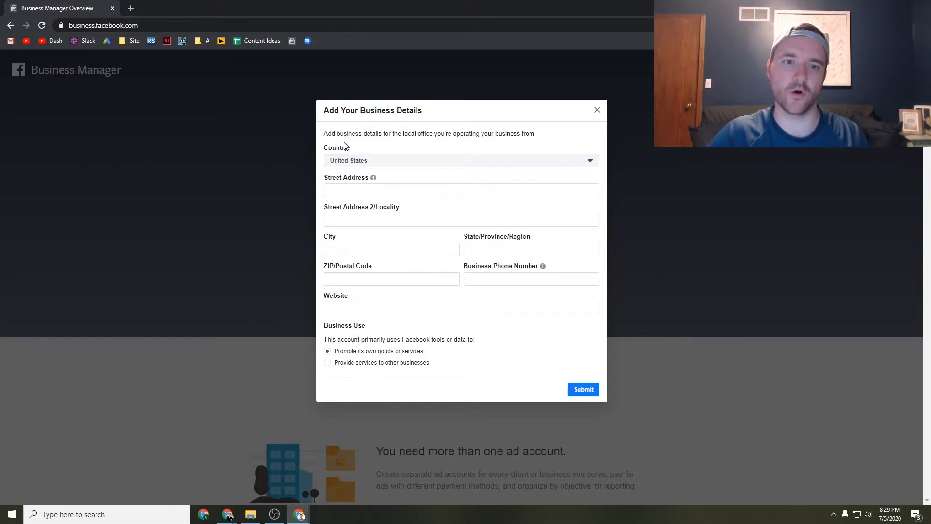
pyautogui.moveTo(390, 183)
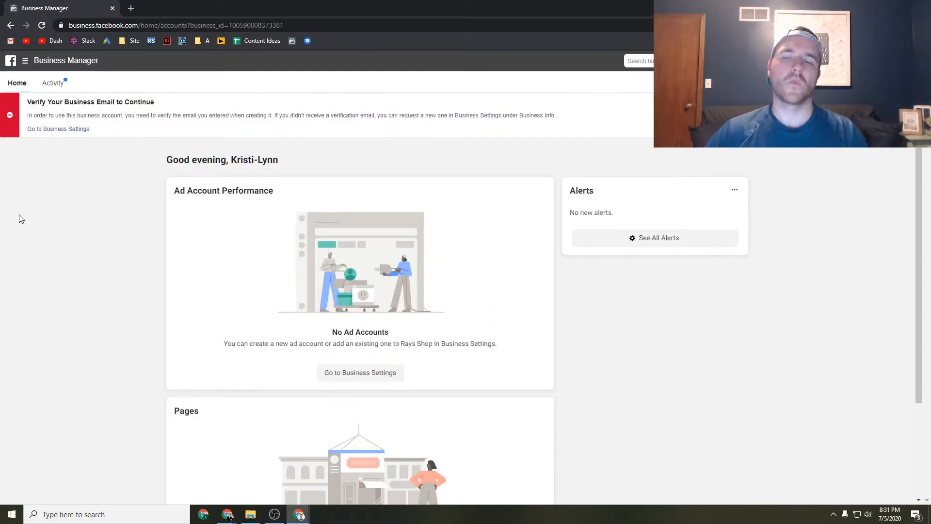
pyautogui.moveTo(134, 180)
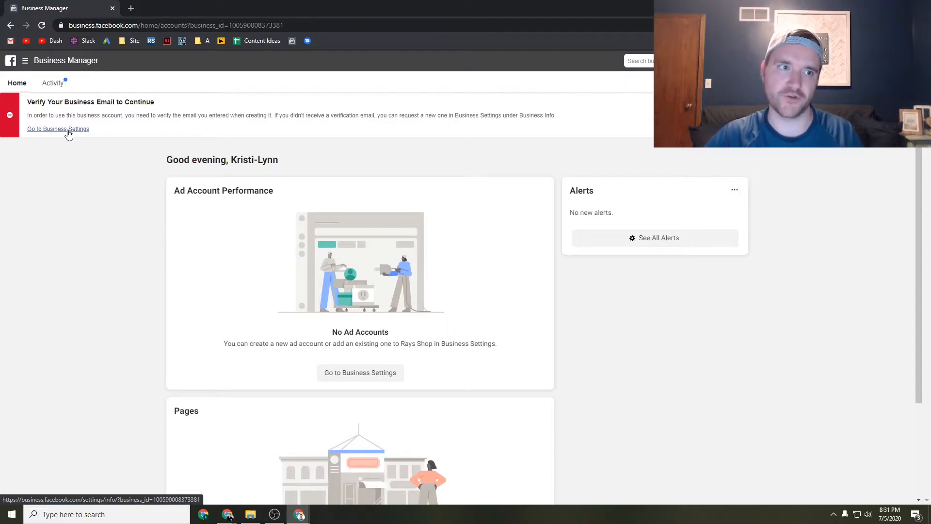
# Step: Go to Business Settings from the verification banner on the home page
pyautogui.click(57, 129)
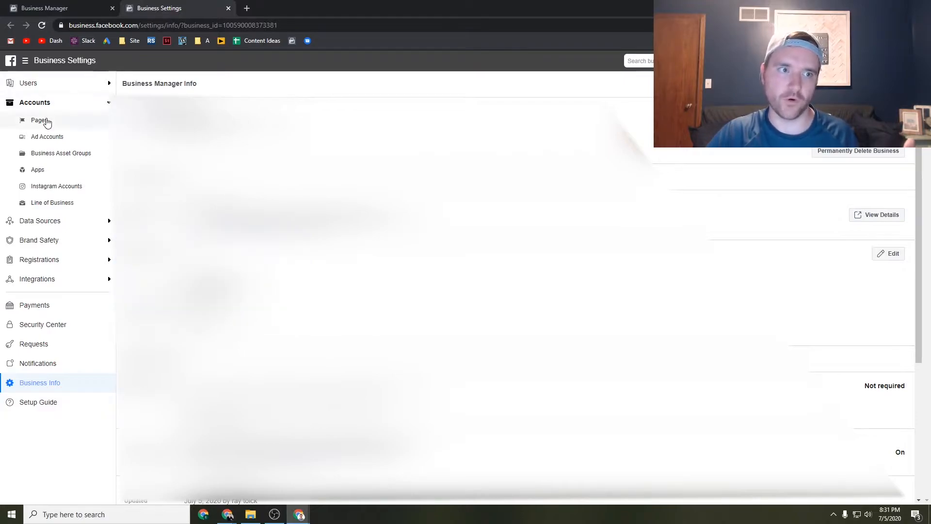
# Step: View the empty Pages list under Accounts and expand the Data Sources categories
pyautogui.click(40, 120)
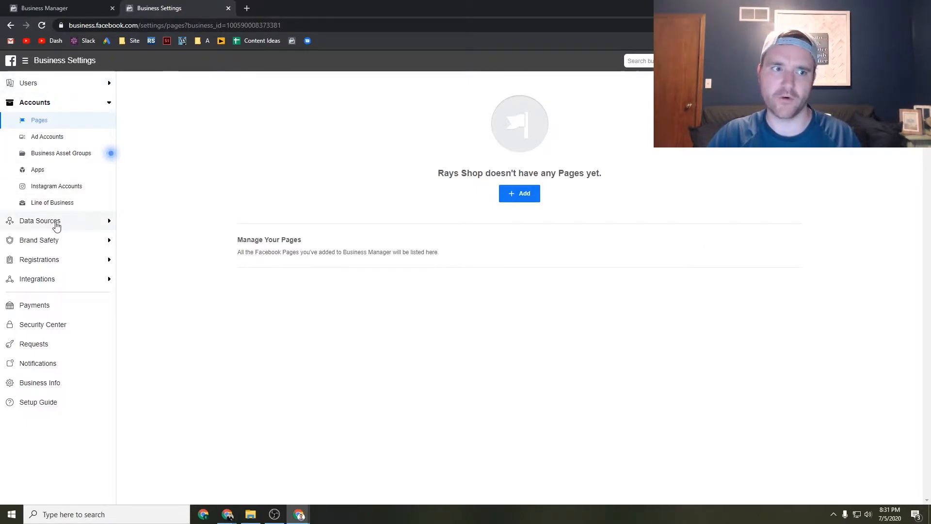
pyautogui.click(40, 220)
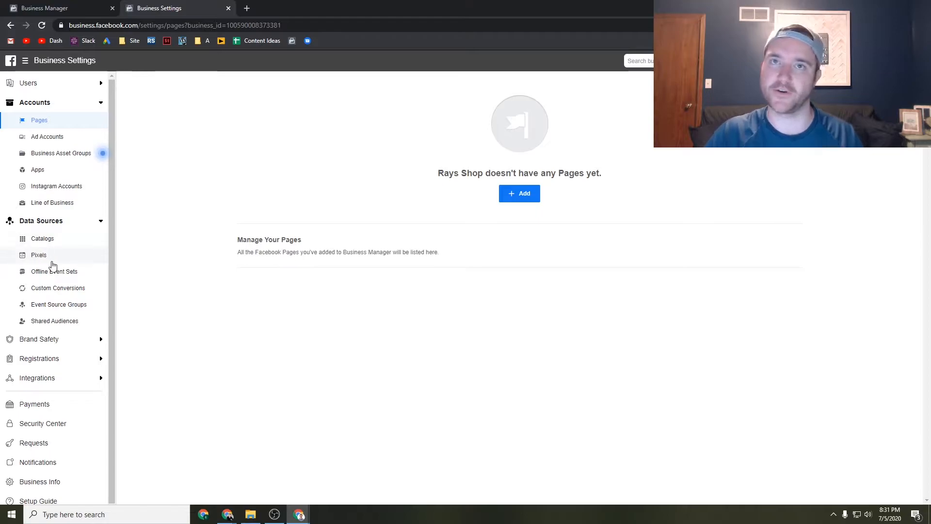
pyautogui.moveTo(120, 183)
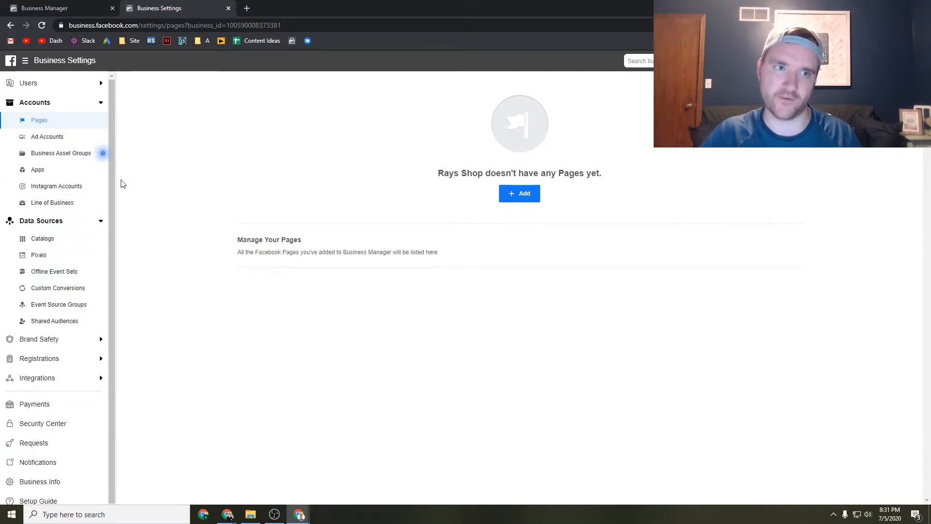
pyautogui.moveTo(50, 99)
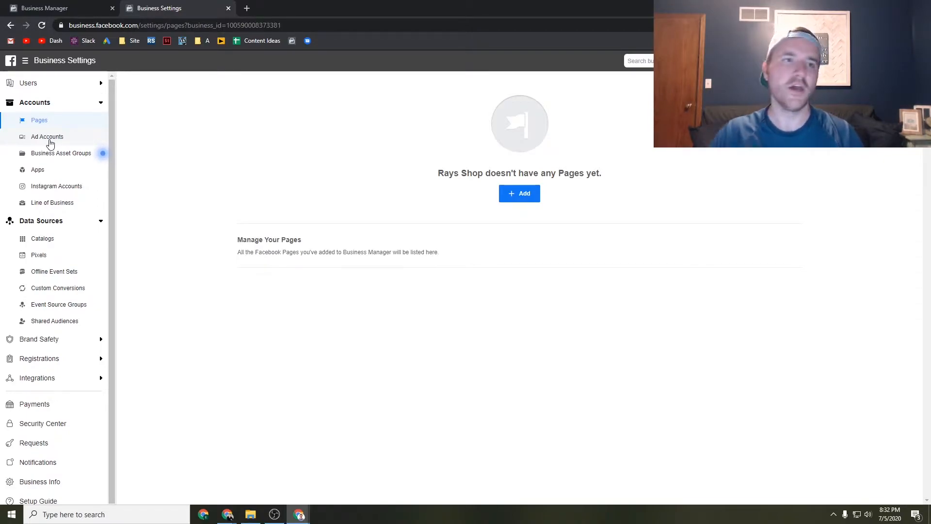
pyautogui.moveTo(159, 8)
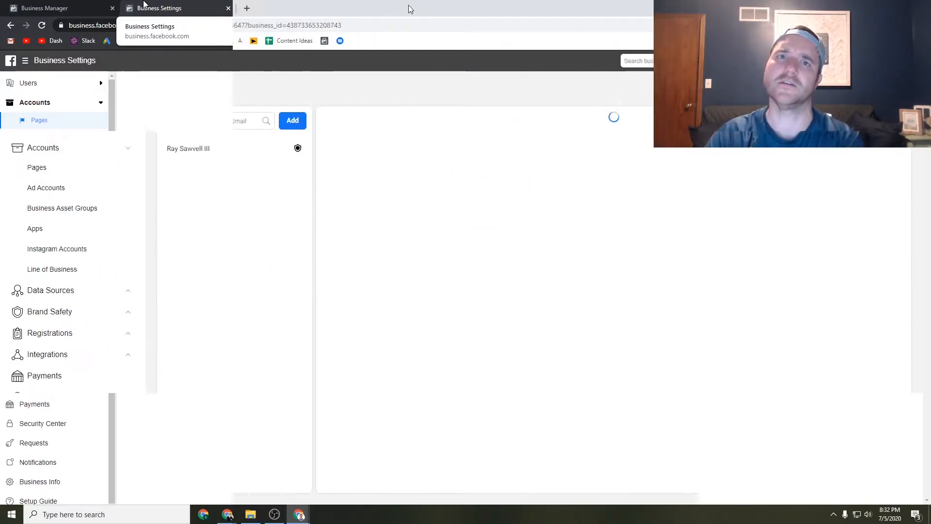
# Step: View the other business's Pages, showing the Brews and Tech page and its access
pyautogui.click(28, 83)
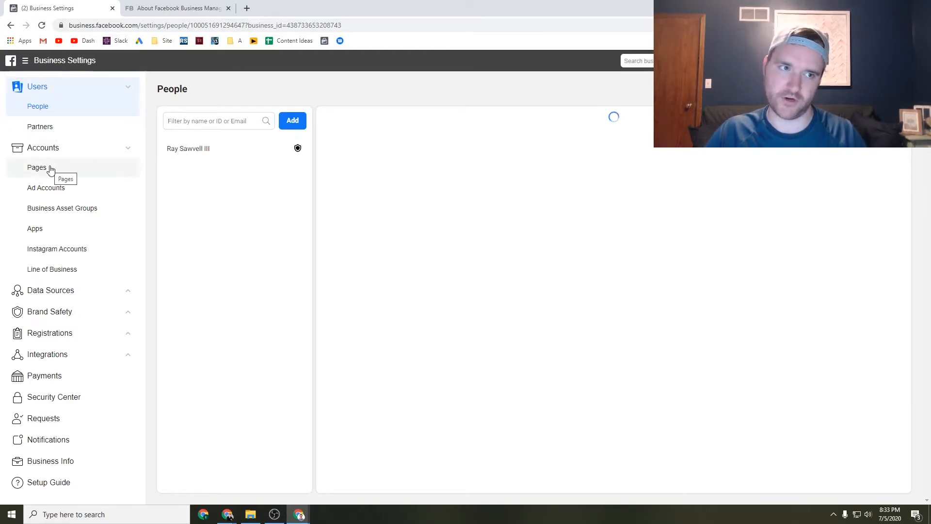
pyautogui.click(37, 168)
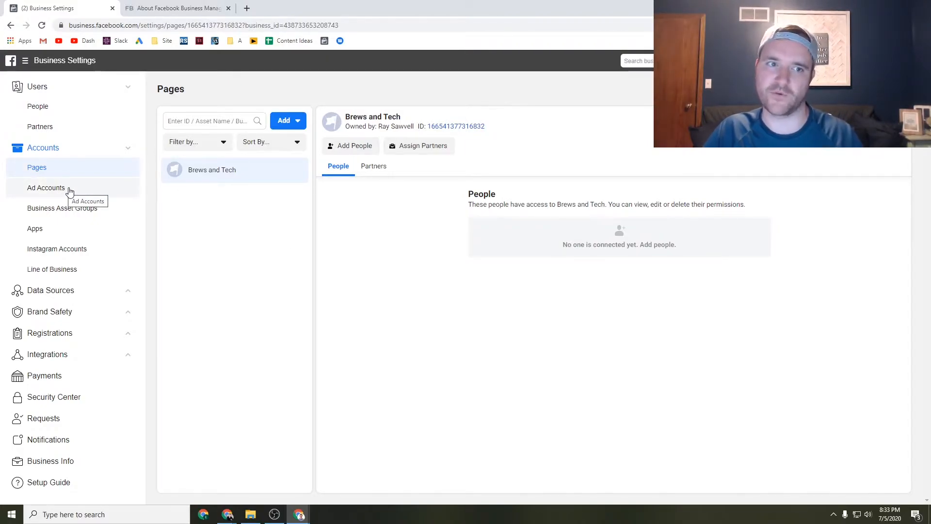
# Step: Browse the ad accounts and pixels (inspecting the second pixel), then return to Pages
pyautogui.click(46, 187)
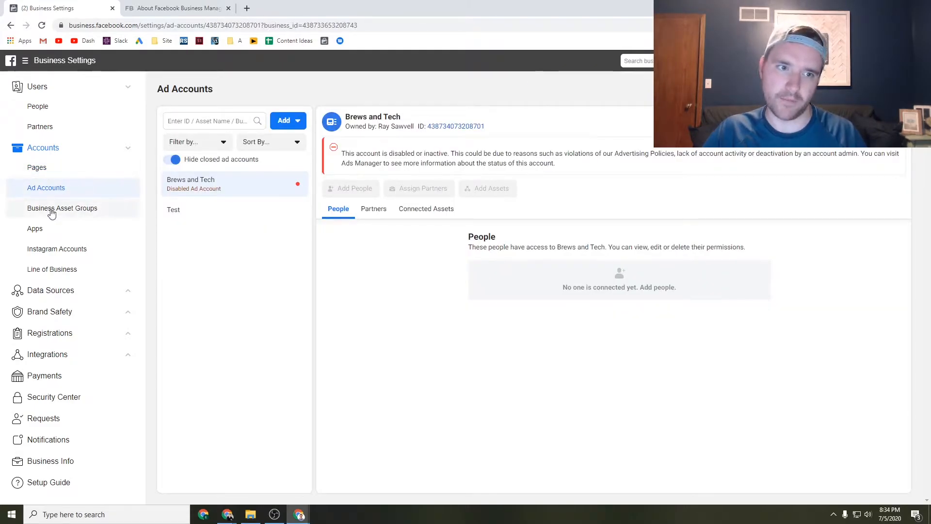
pyautogui.click(50, 290)
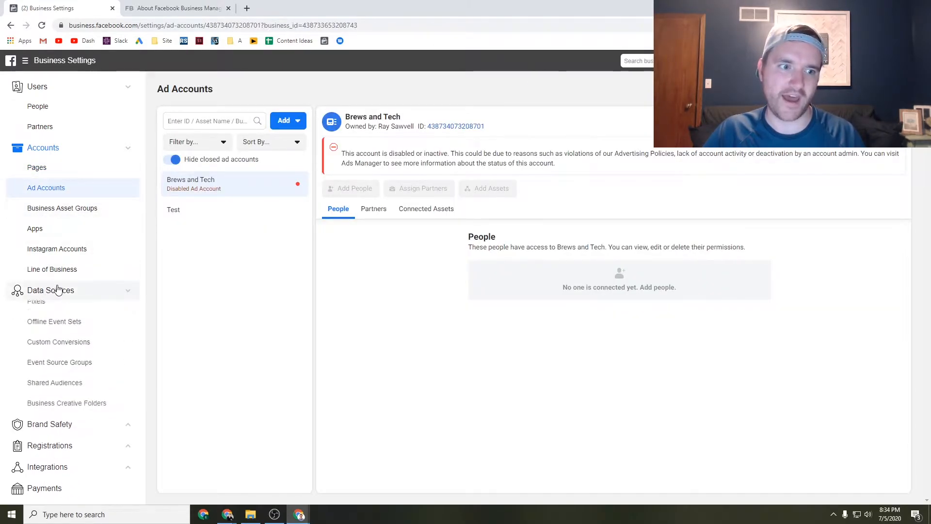
pyautogui.click(36, 301)
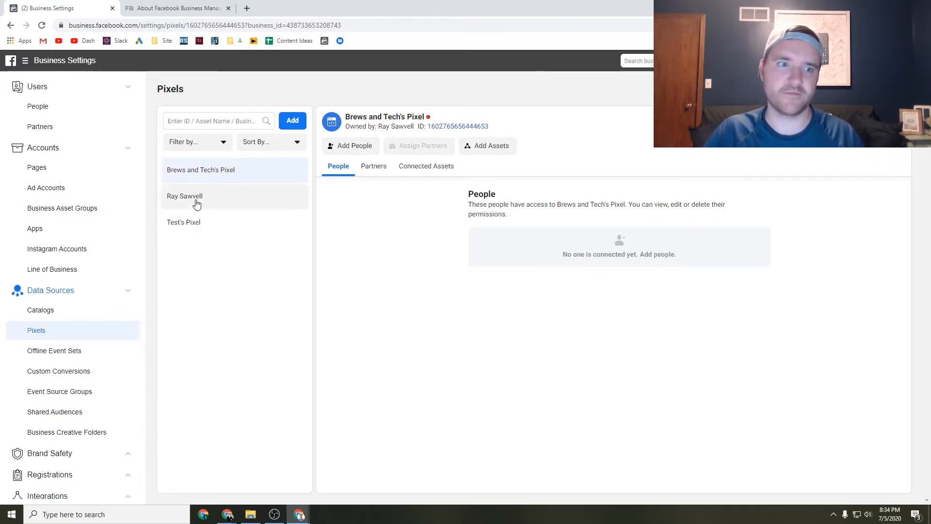
pyautogui.click(184, 196)
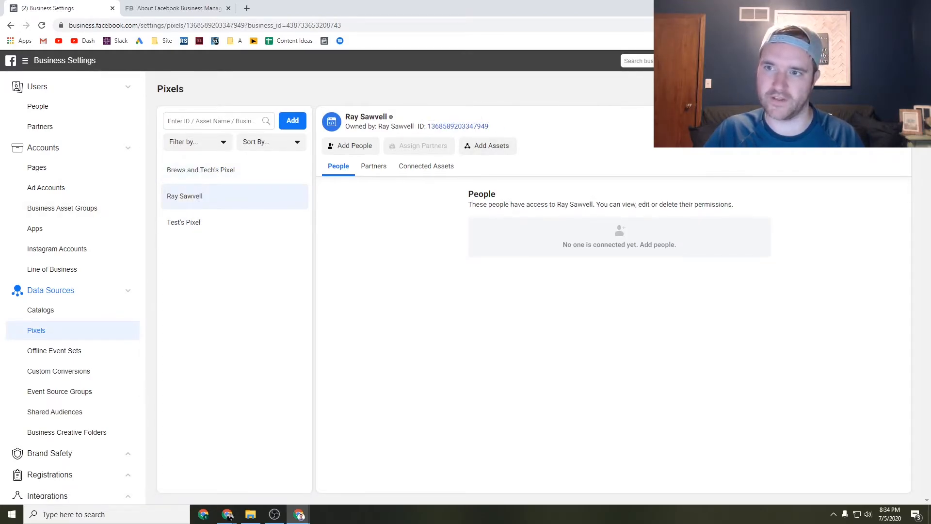
pyautogui.moveTo(37, 167)
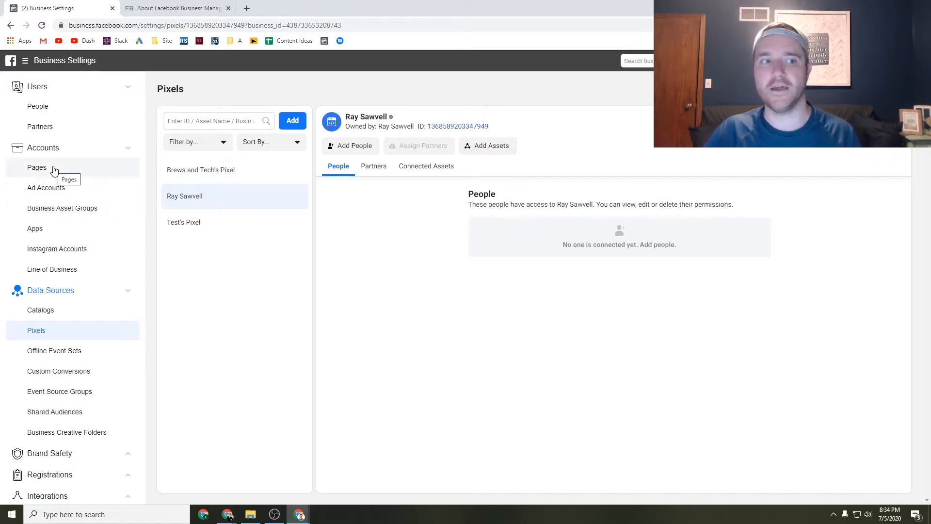
pyautogui.click(37, 167)
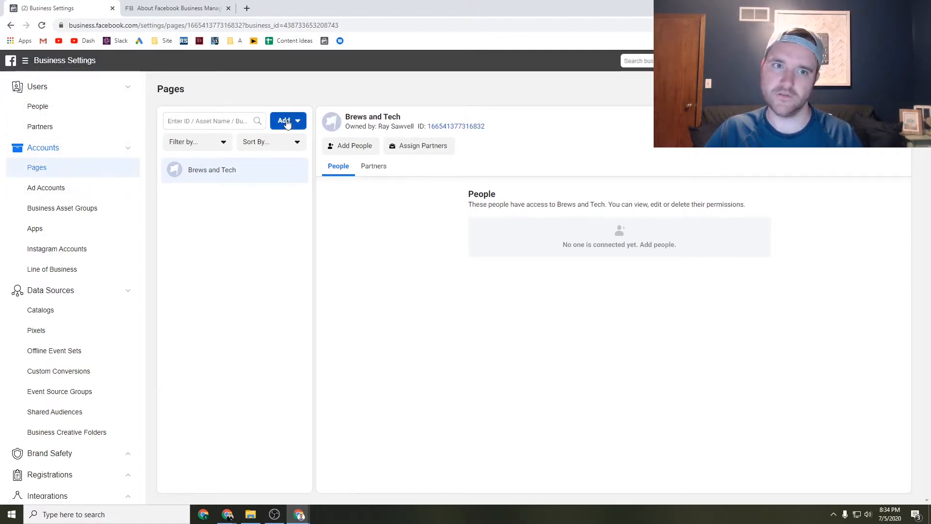
pyautogui.click(288, 120)
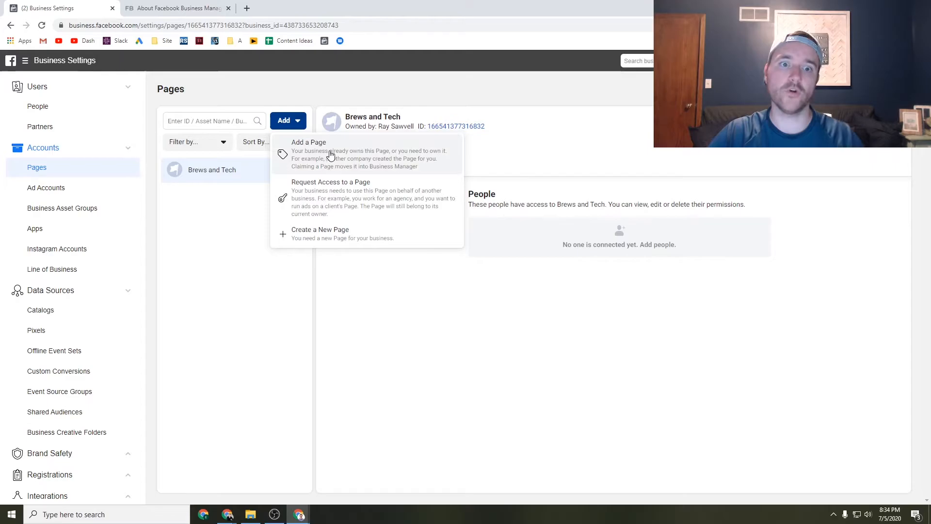
pyautogui.moveTo(362, 165)
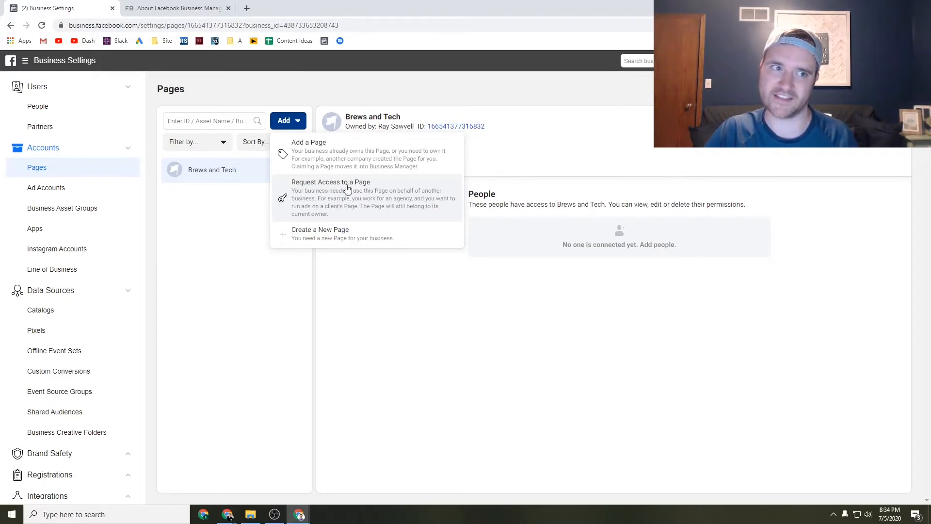
pyautogui.moveTo(39, 126)
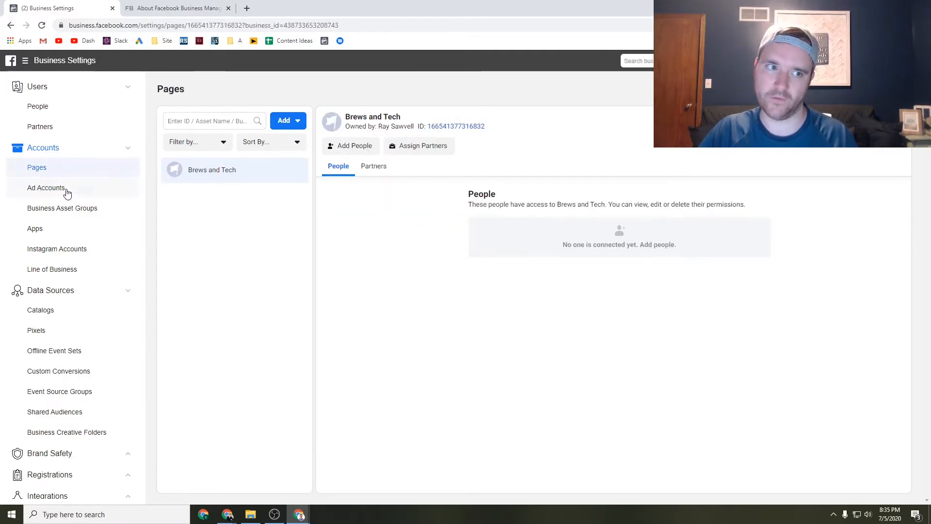
# Step: Show the Add options for ad accounts, then browse Apps and Instagram Accounts
pyautogui.click(46, 187)
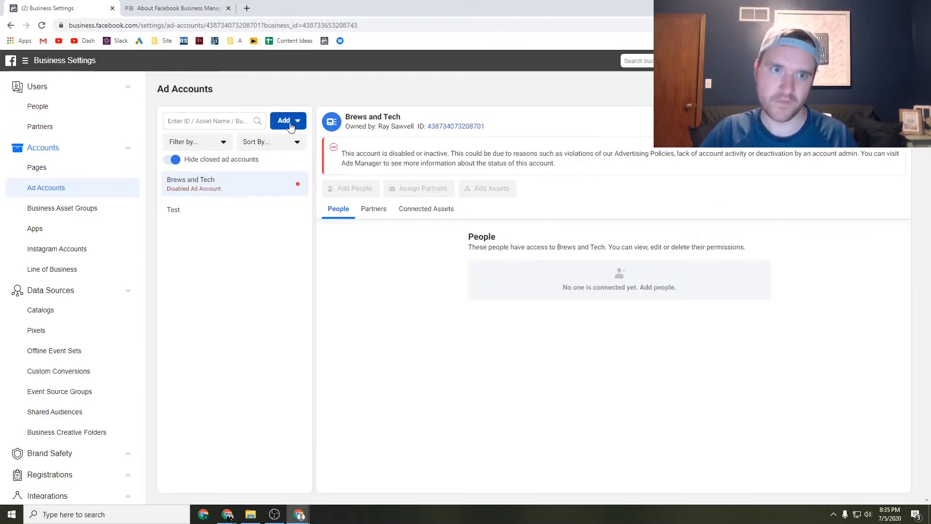
pyautogui.click(288, 120)
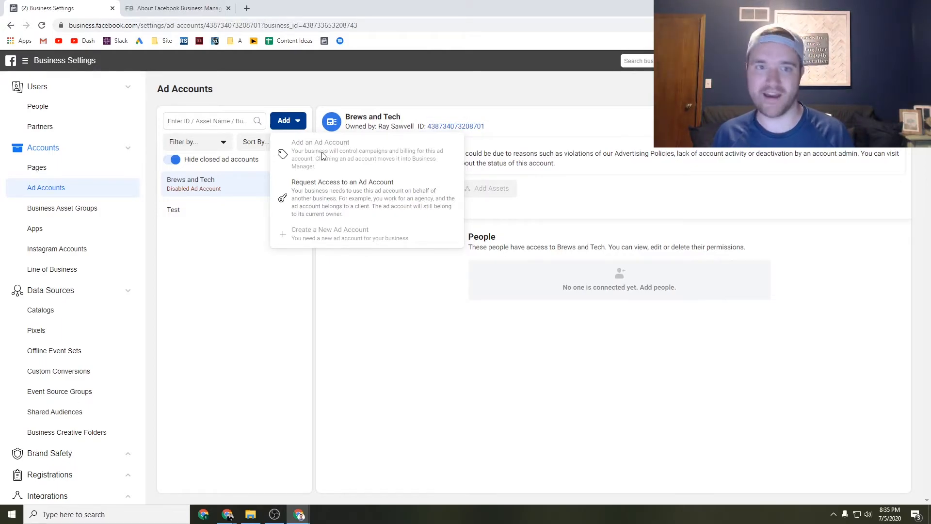
pyautogui.moveTo(353, 173)
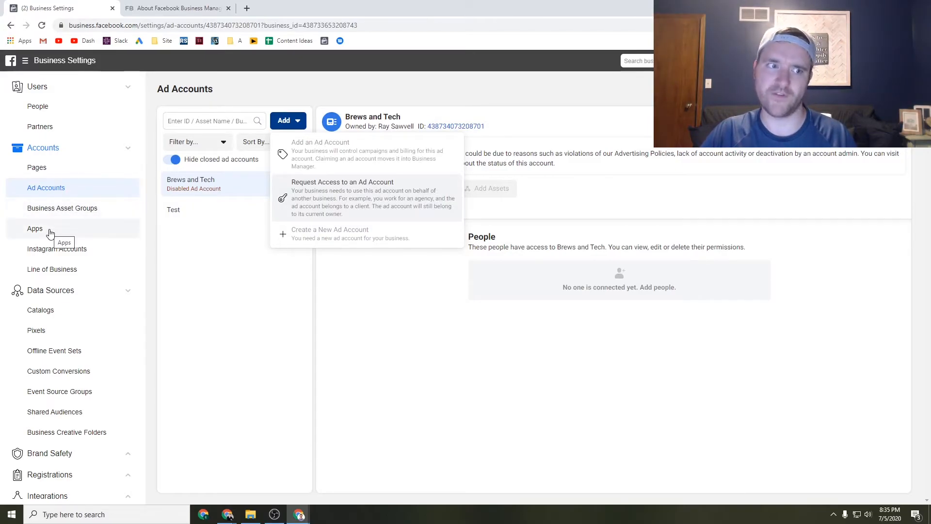
pyautogui.click(35, 229)
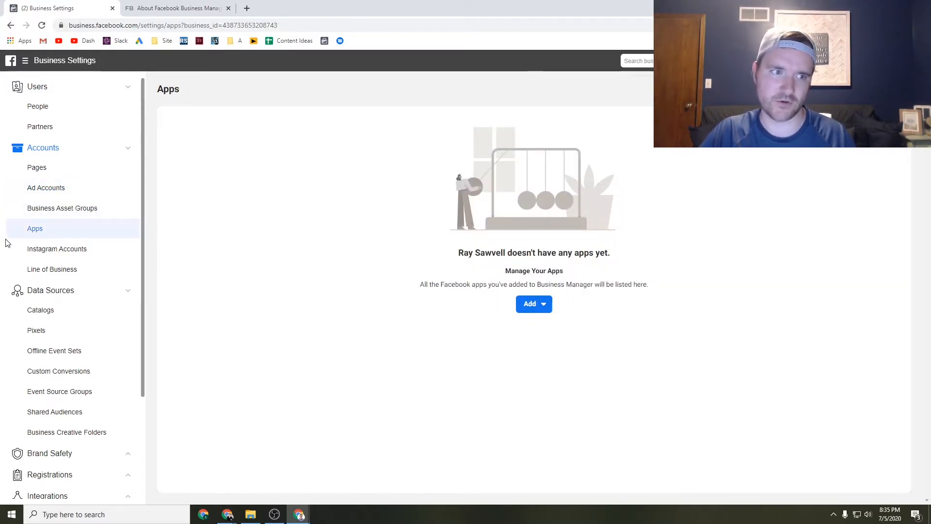
pyautogui.moveTo(57, 248)
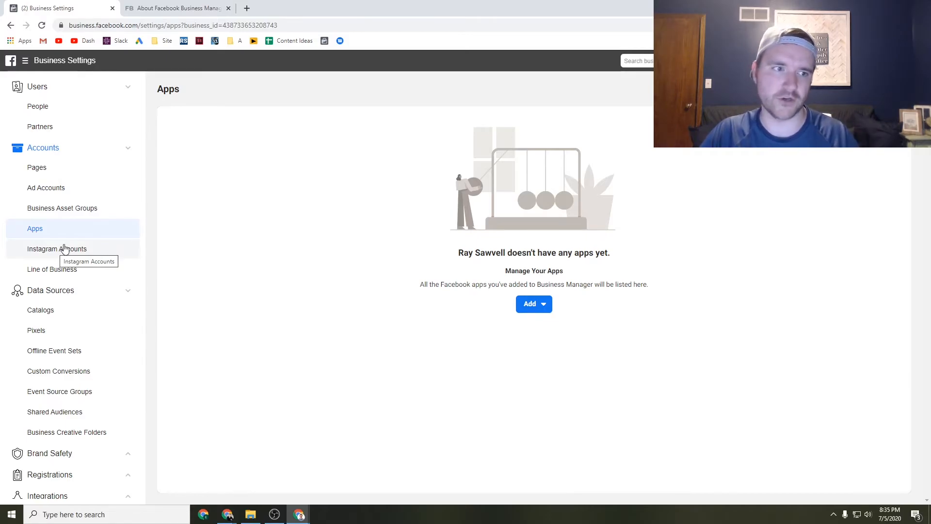
pyautogui.click(57, 249)
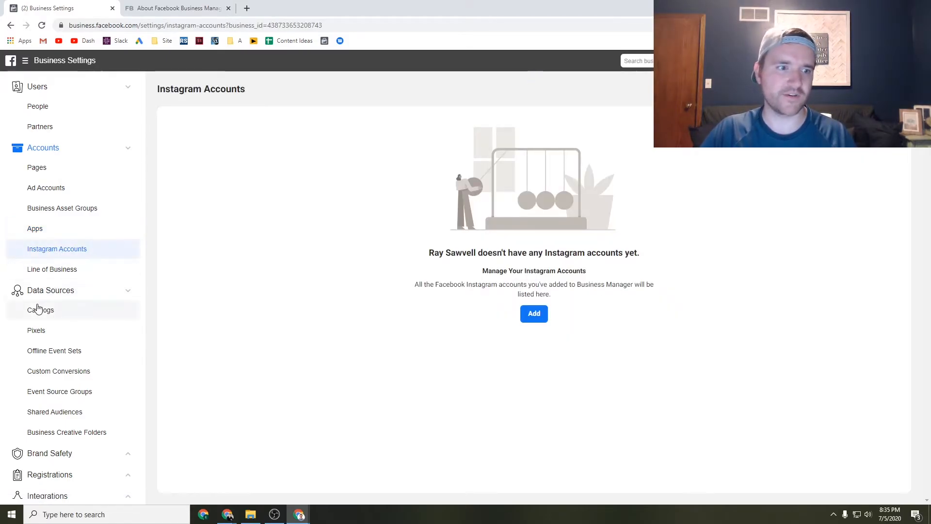
# Step: Go through Catalogs to Pixels and start adding a new pixel
pyautogui.click(41, 309)
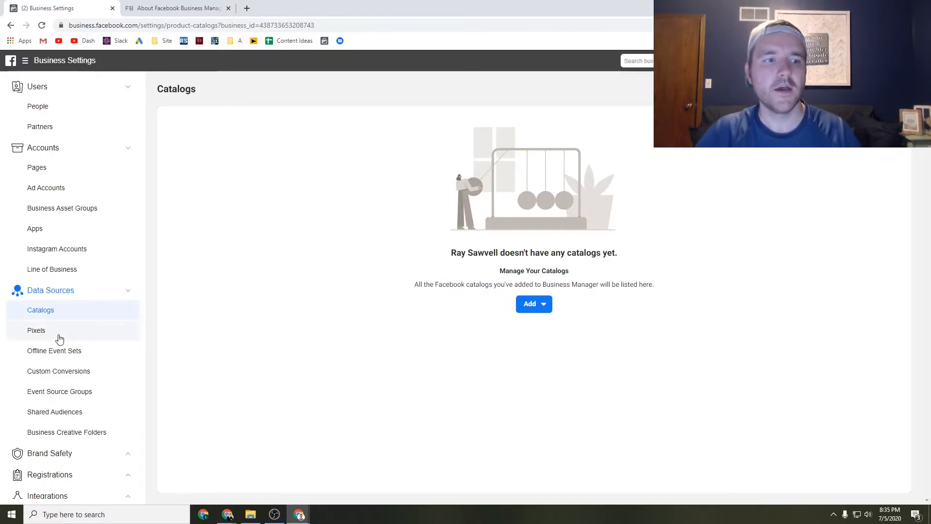
pyautogui.click(36, 329)
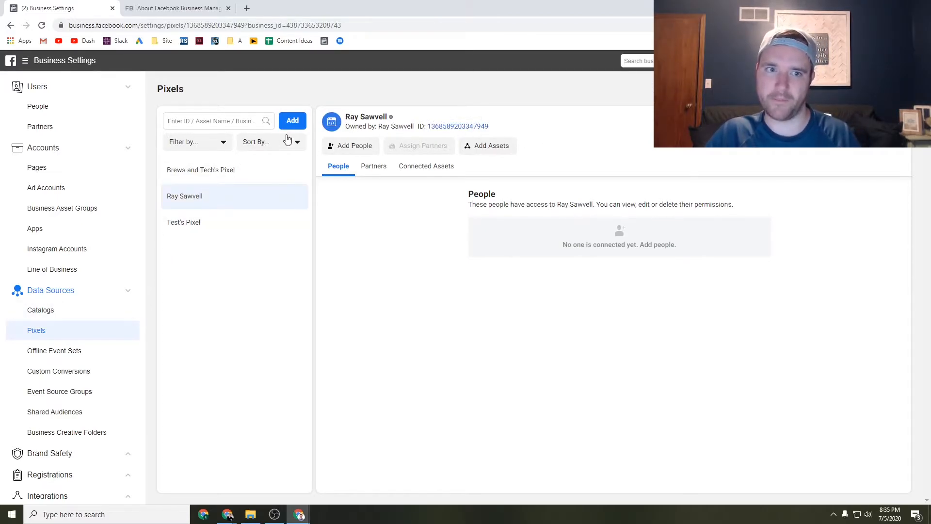
pyautogui.moveTo(319, 122)
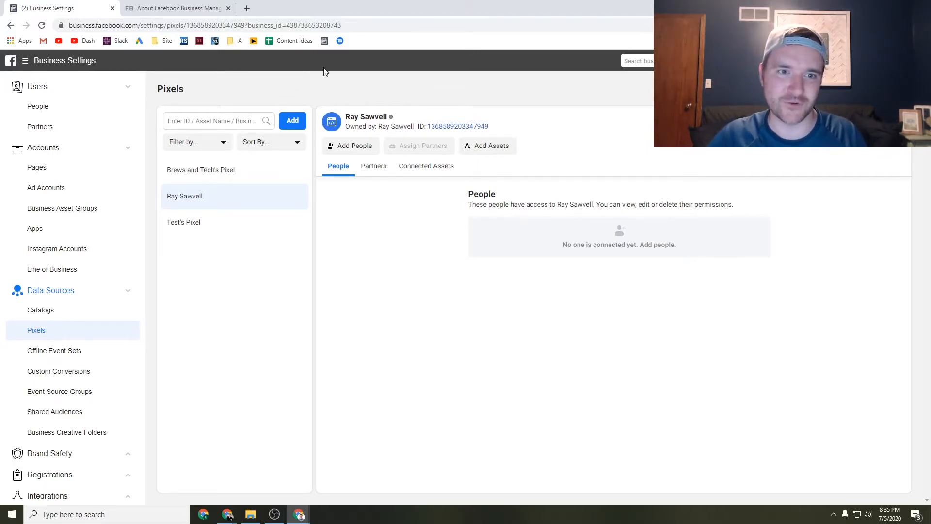
pyautogui.click(292, 121)
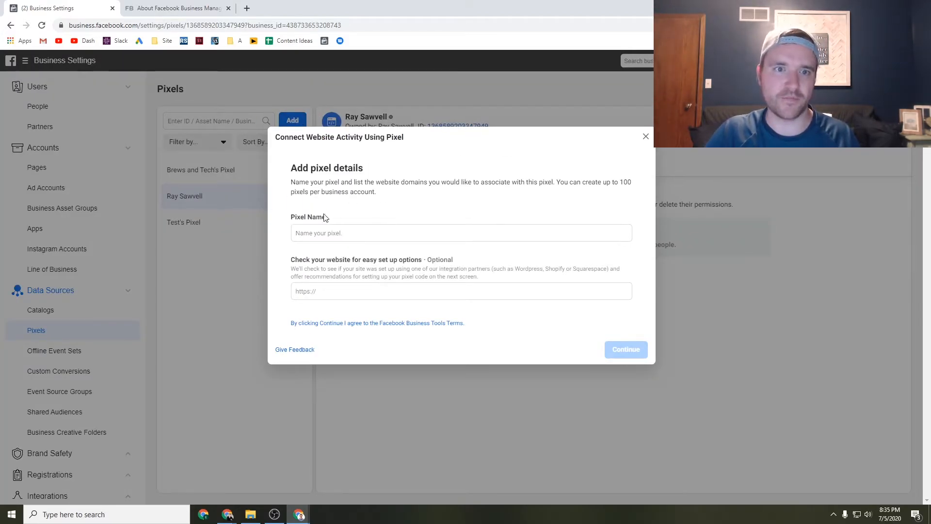
pyautogui.moveTo(305, 258)
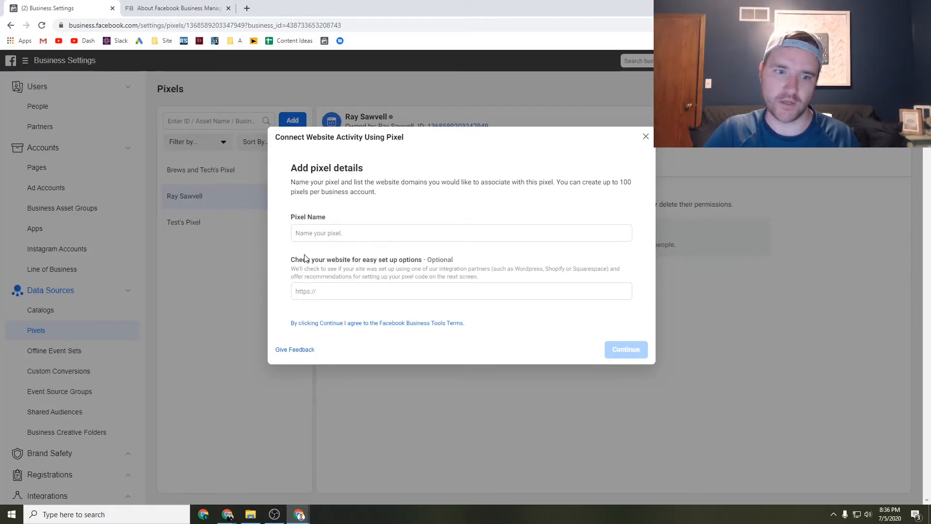
pyautogui.moveTo(650, 130)
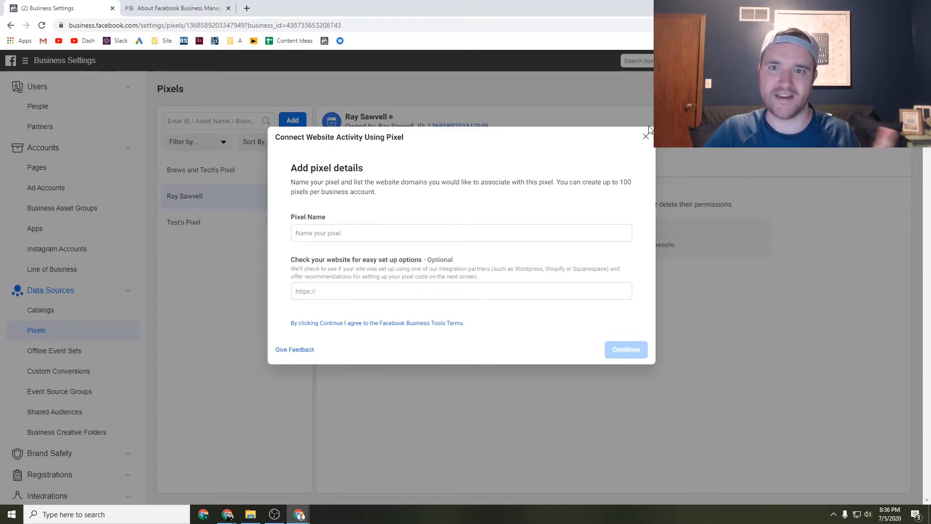
# Step: Close the Connect Website Activity Using Pixel dialog without creating a pixel
pyautogui.click(646, 136)
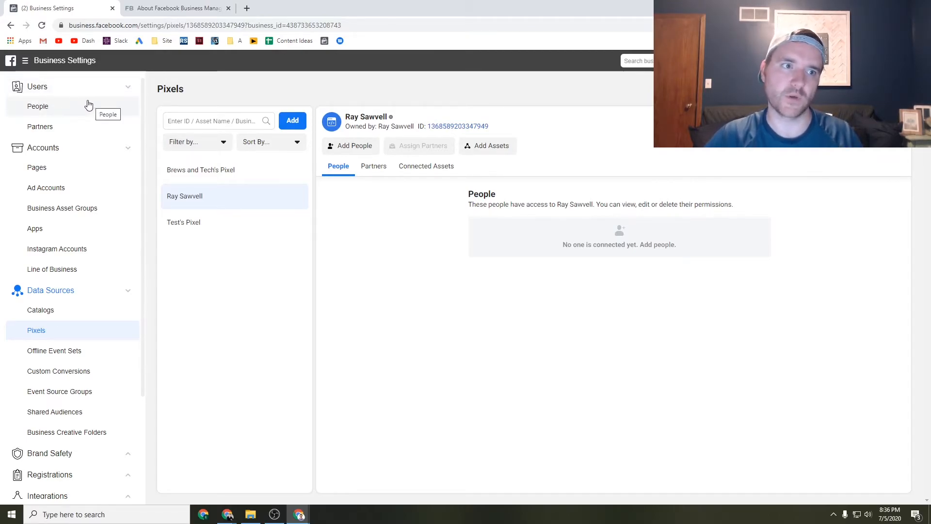
# Step: View People, start an invite, check the finance role options, then cancel back to the list
pyautogui.click(38, 106)
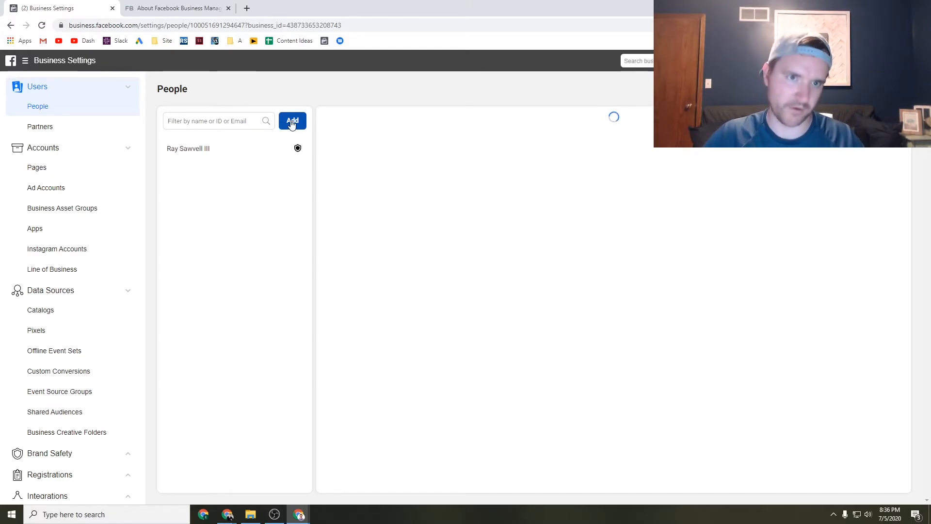
pyautogui.click(292, 121)
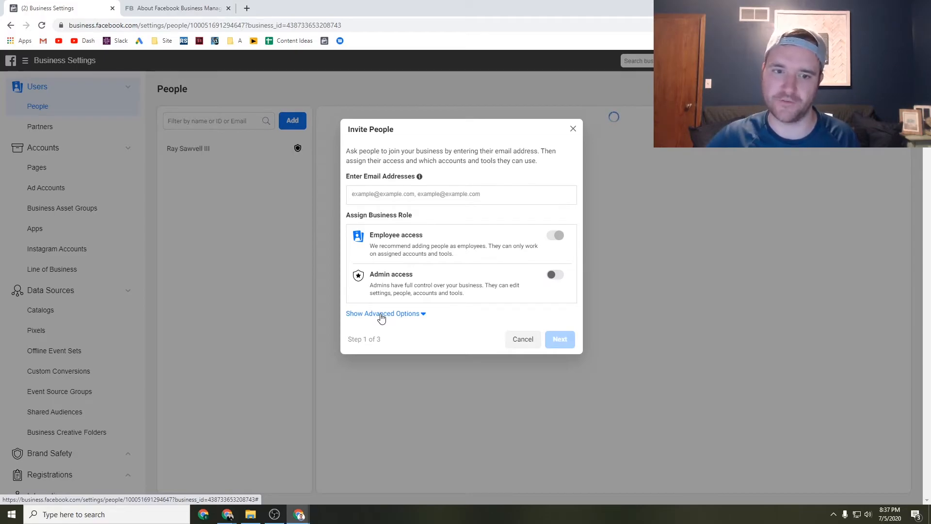
pyautogui.click(382, 314)
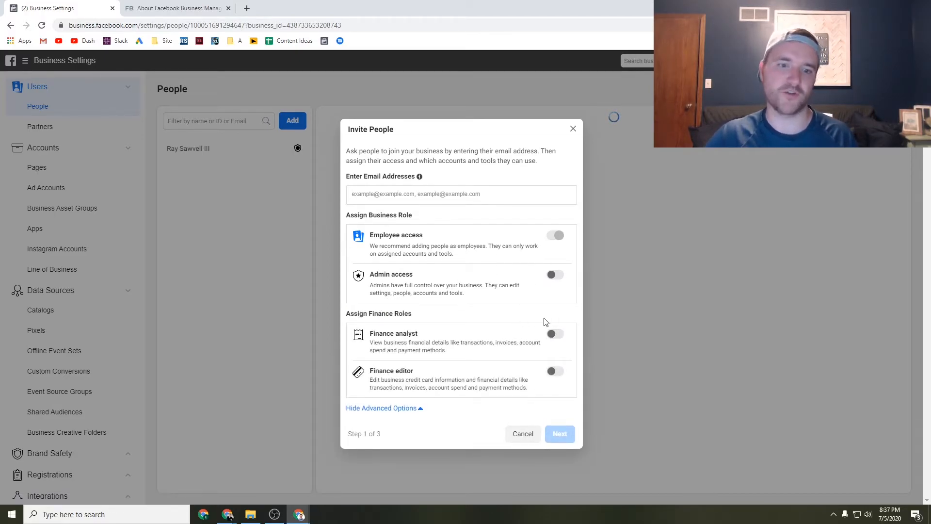
pyautogui.moveTo(457, 268)
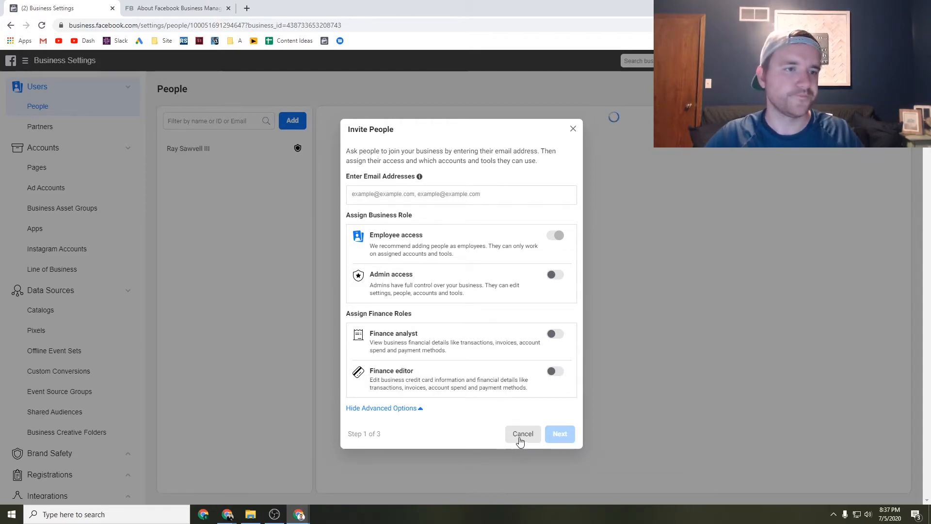
pyautogui.click(522, 433)
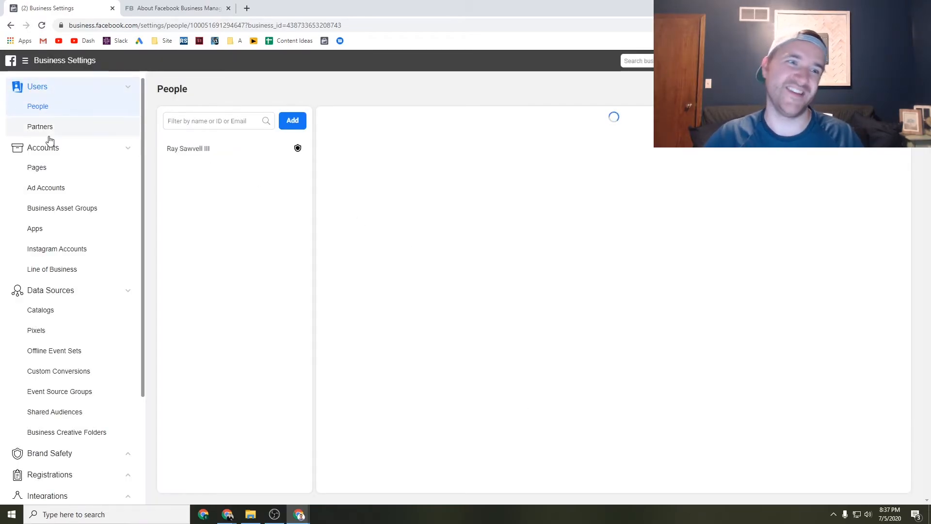
# Step: View the Partners section under Users, showing no partners yet
pyautogui.click(40, 126)
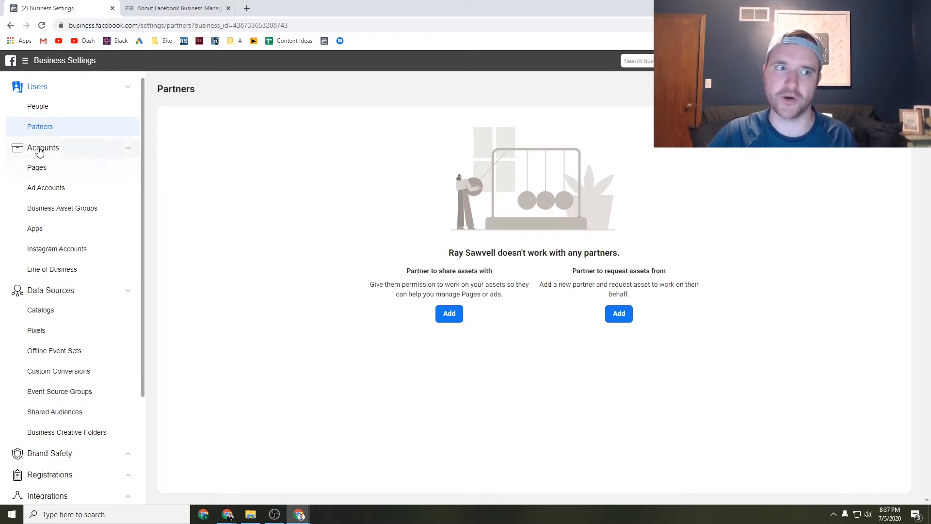
pyautogui.moveTo(56, 160)
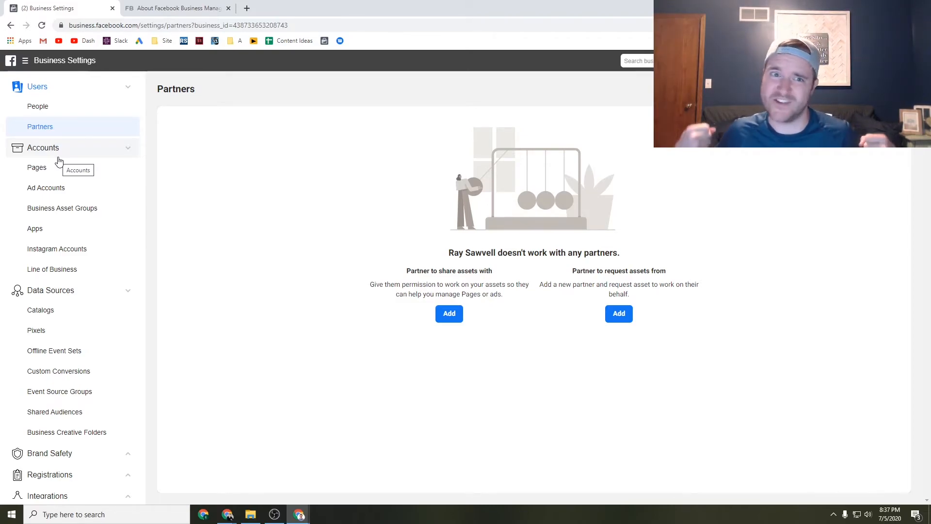
pyautogui.moveTo(521, 340)
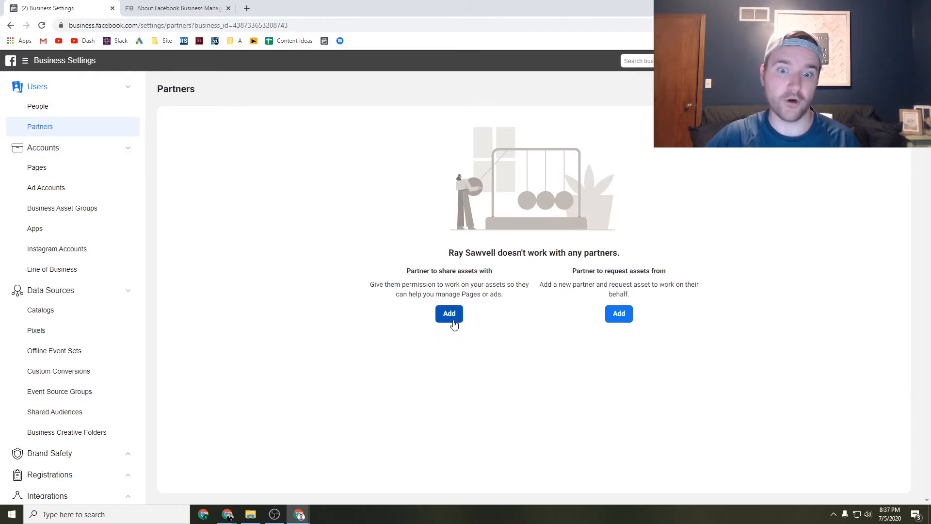
pyautogui.click(449, 313)
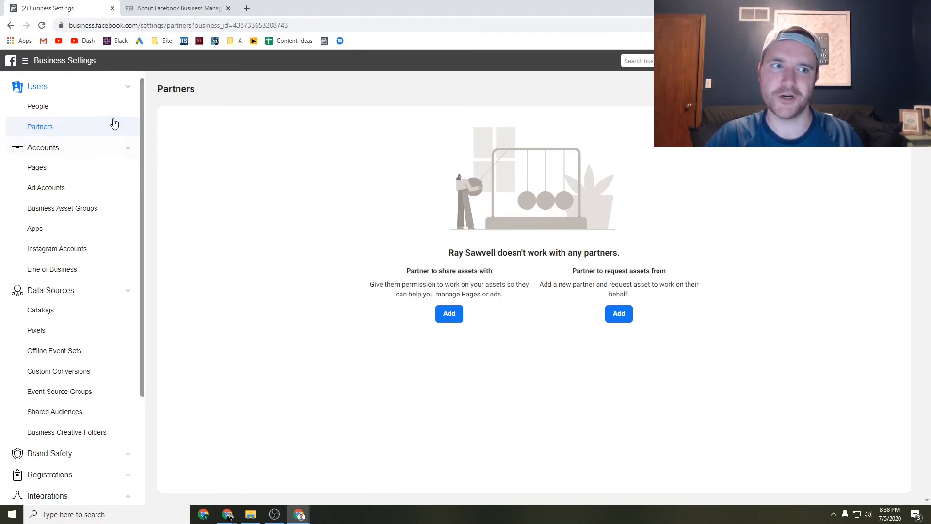
pyautogui.moveTo(109, 208)
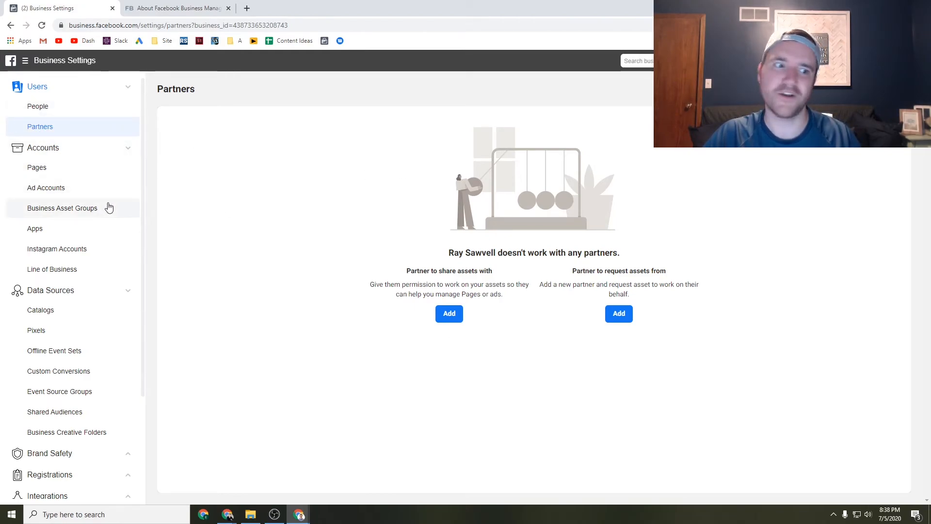
pyautogui.moveTo(50, 116)
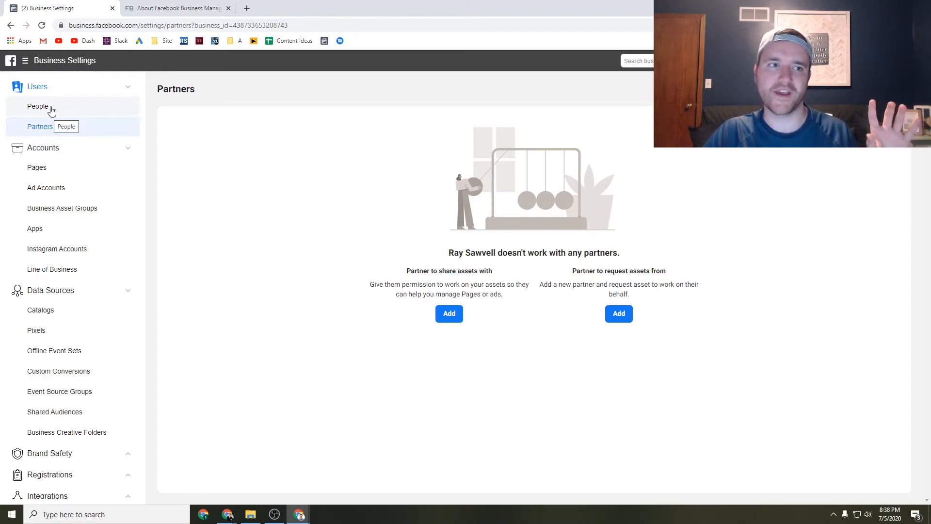
pyautogui.moveTo(56, 172)
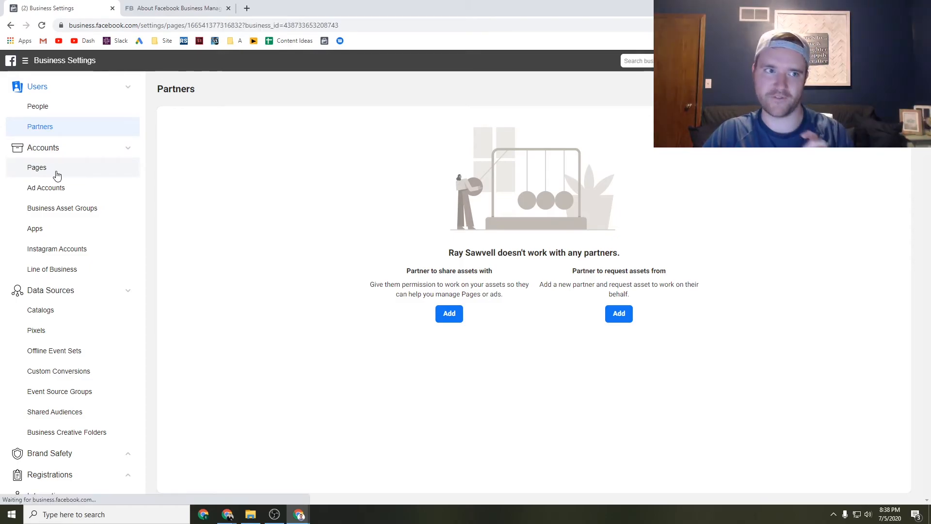
# Step: Browse Ad Accounts and Pixels again, then go to the Business Manager help page
pyautogui.click(45, 187)
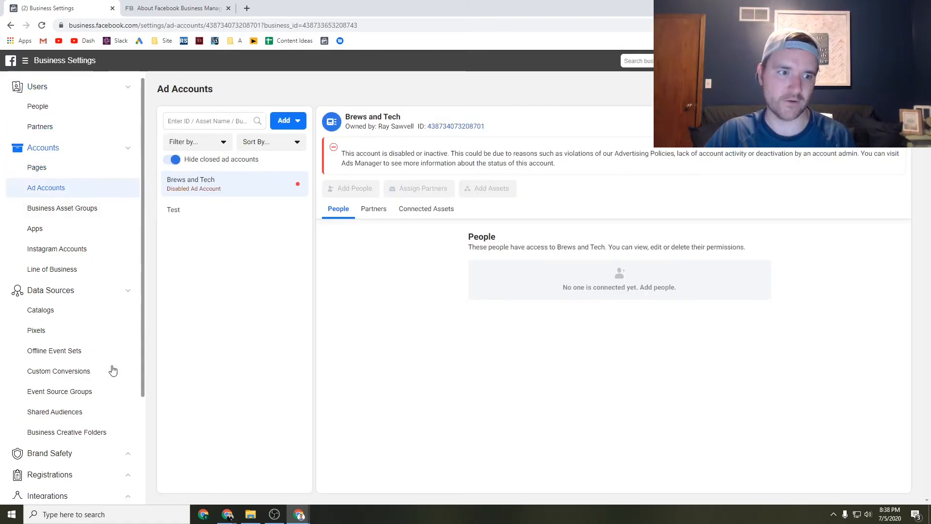
pyautogui.click(36, 329)
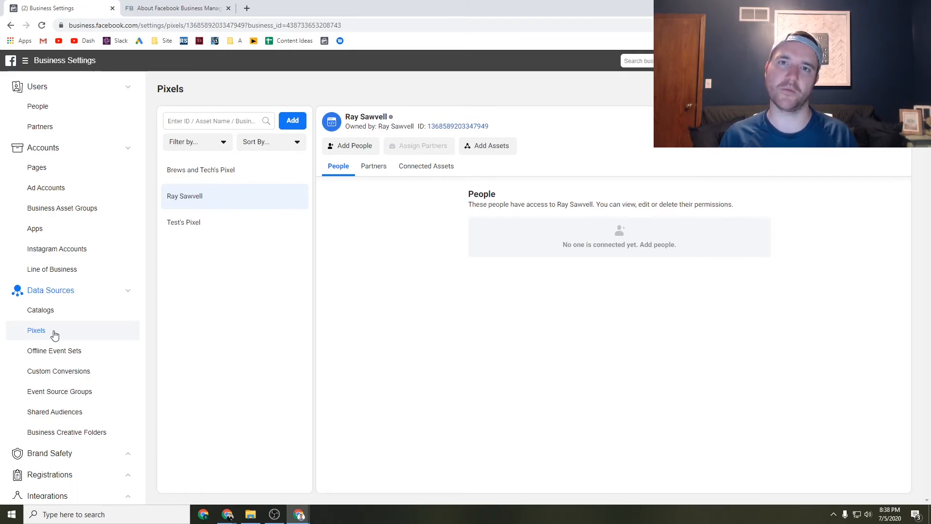
pyautogui.click(175, 8)
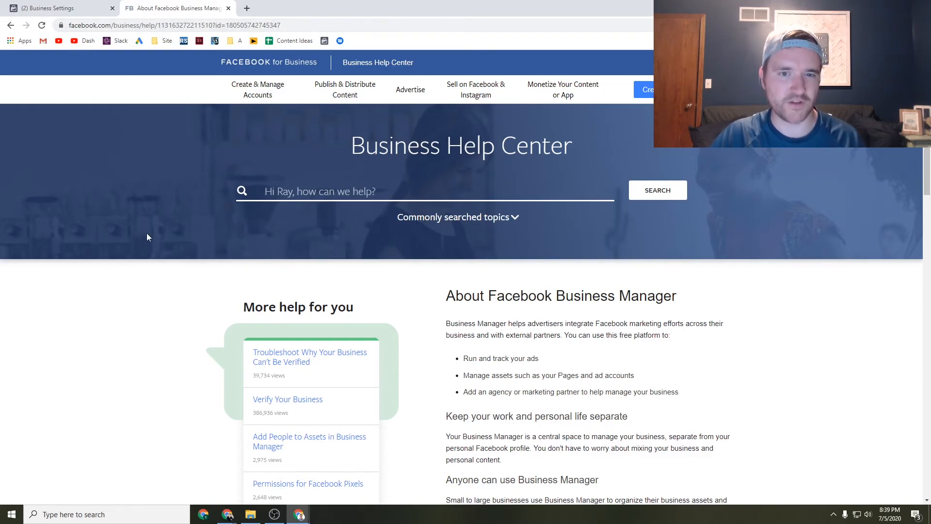
pyautogui.moveTo(264, 271)
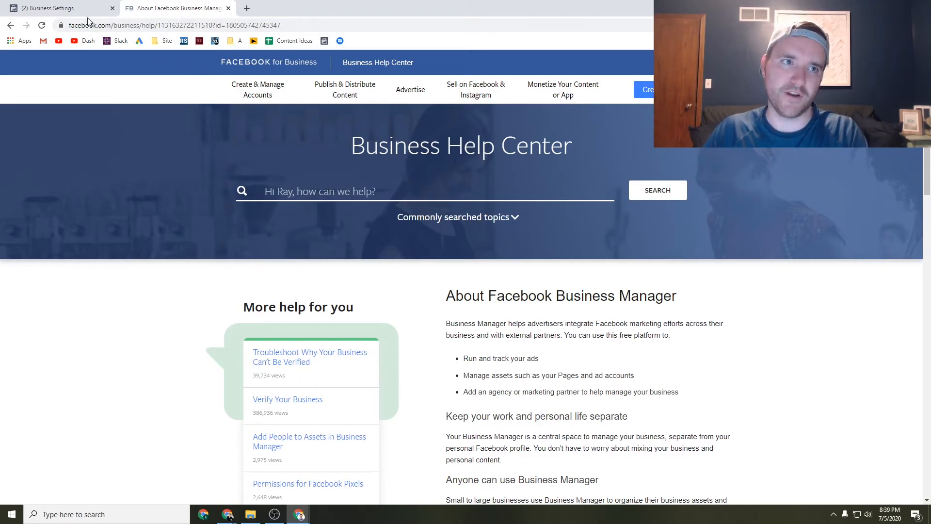
# Step: Scroll through the About Facebook Business Manager article down to its More help for you suggestions
pyautogui.scroll(-3)
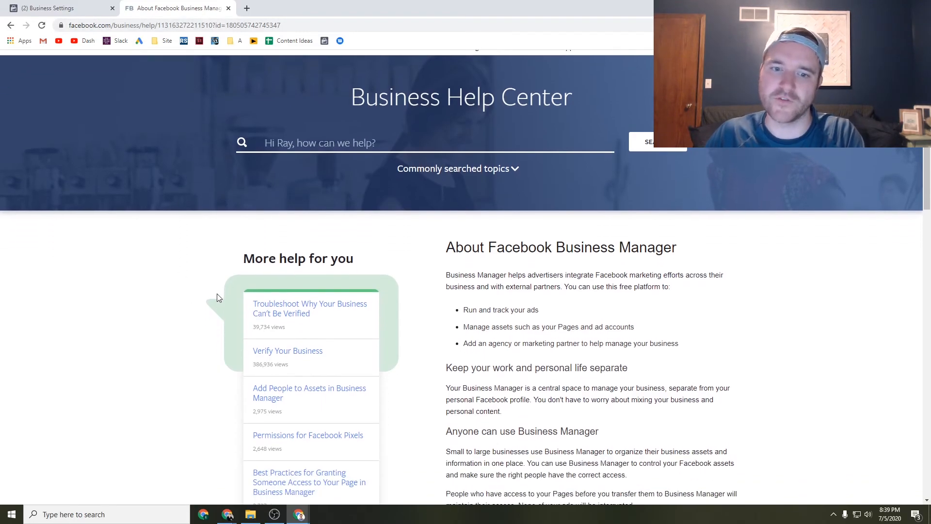
pyautogui.scroll(-3)
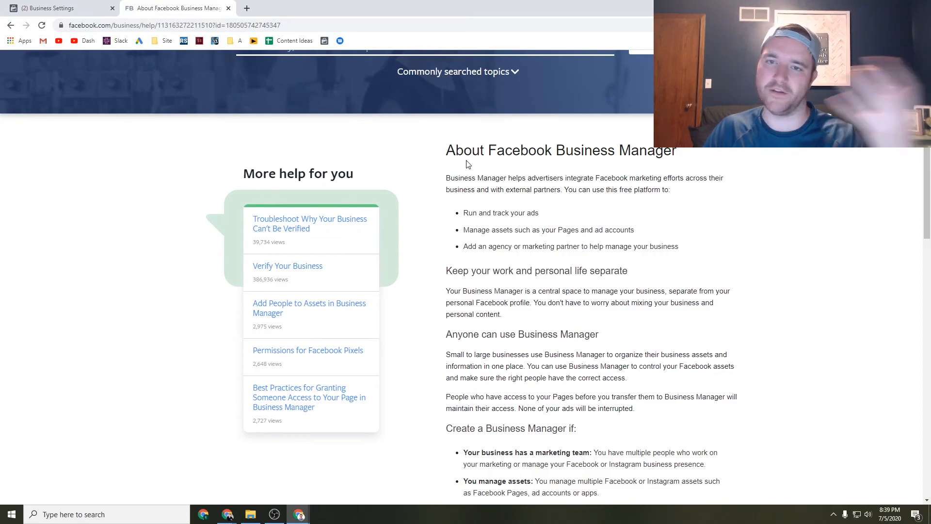
pyautogui.scroll(-3)
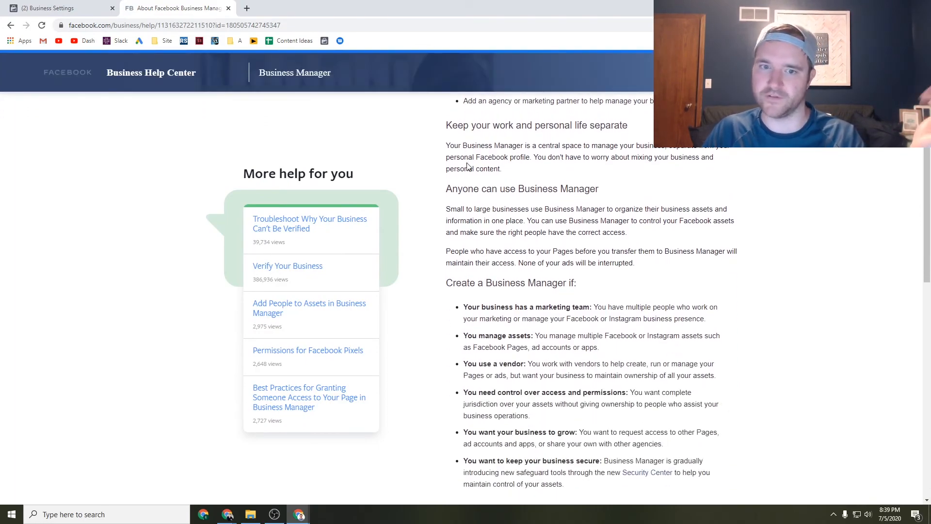
pyautogui.scroll(-3)
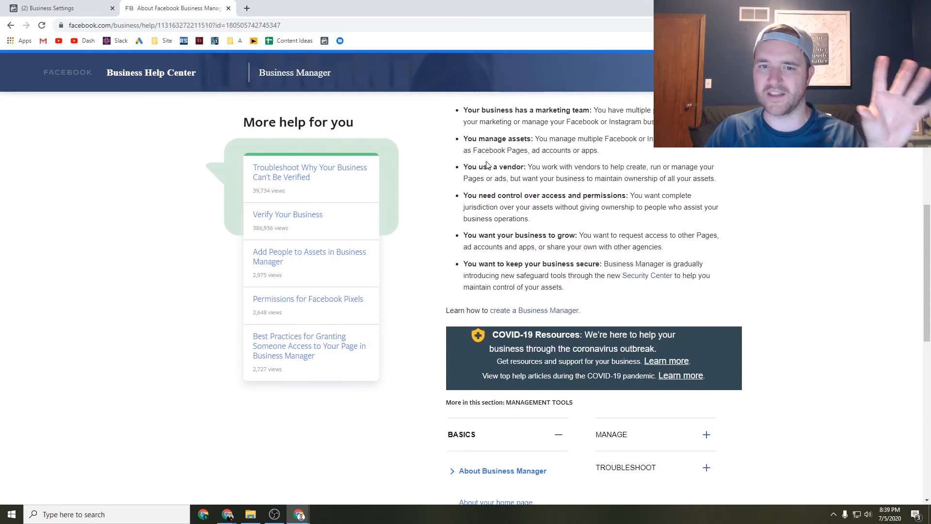
pyautogui.scroll(-3)
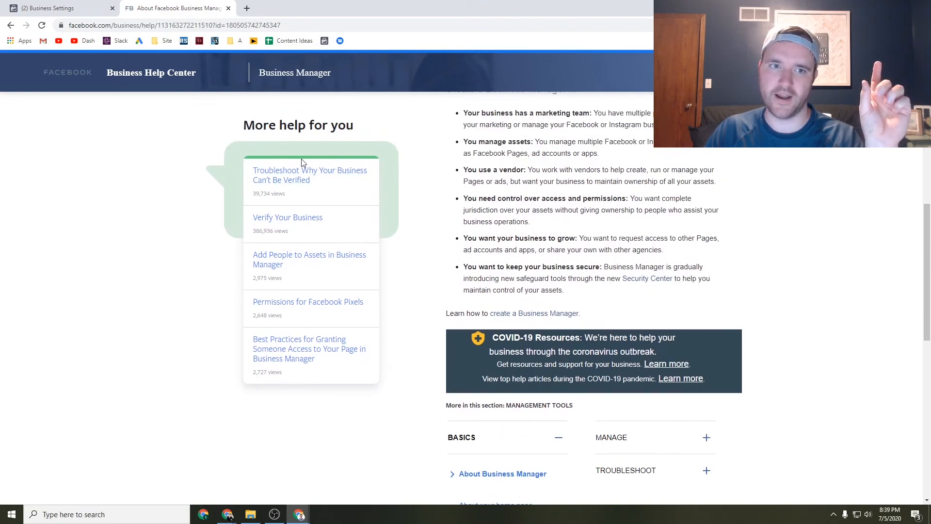
pyautogui.doubleClick(284, 125)
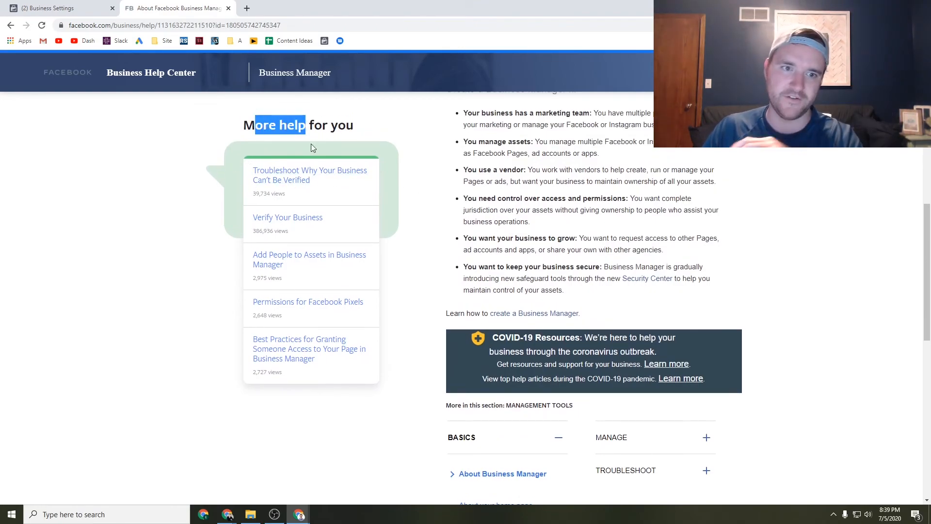
pyautogui.moveTo(287, 216)
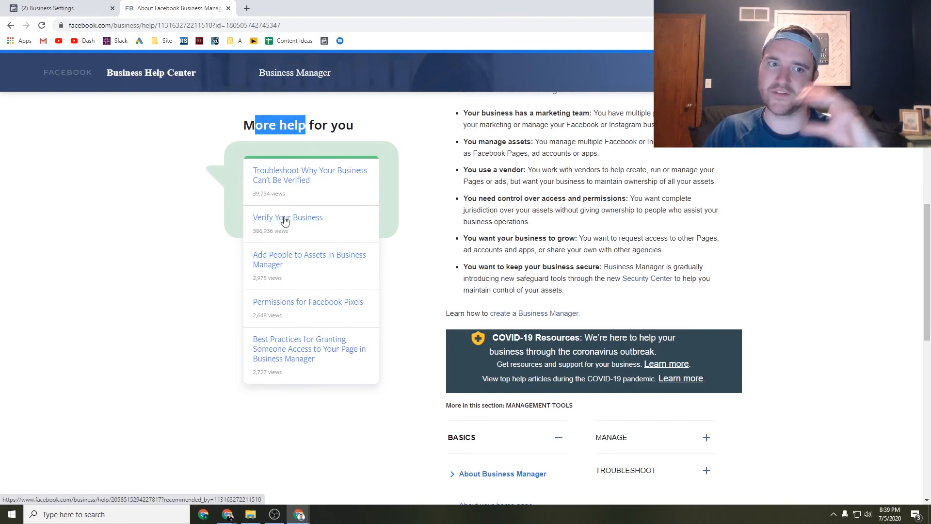
pyautogui.moveTo(258, 210)
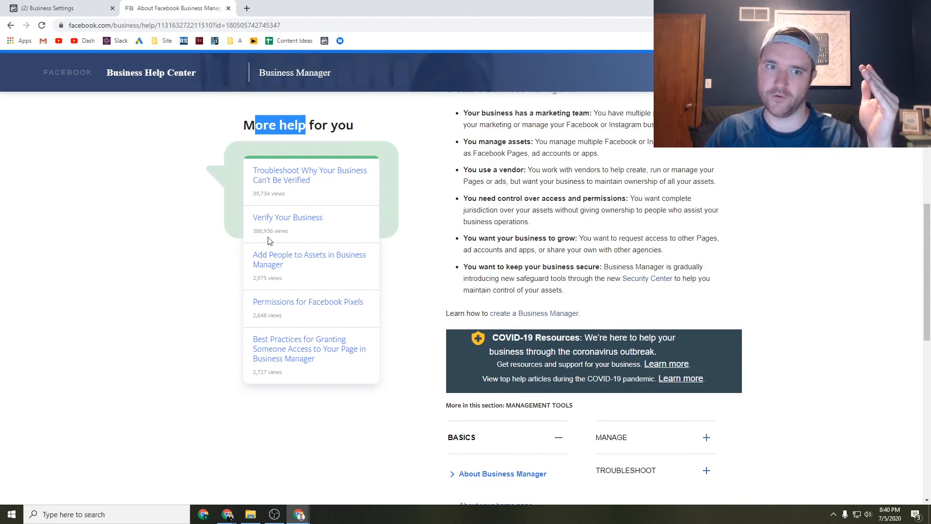
pyautogui.moveTo(242, 268)
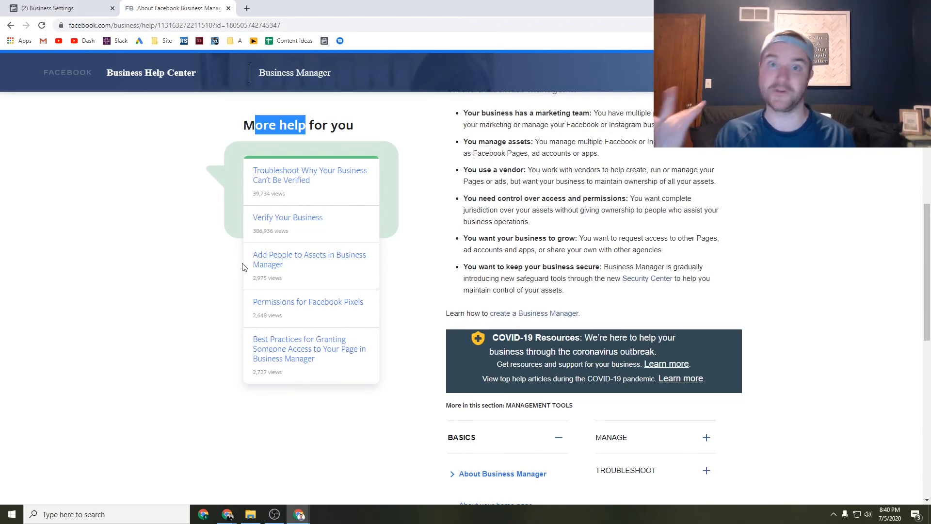
pyautogui.moveTo(279, 230)
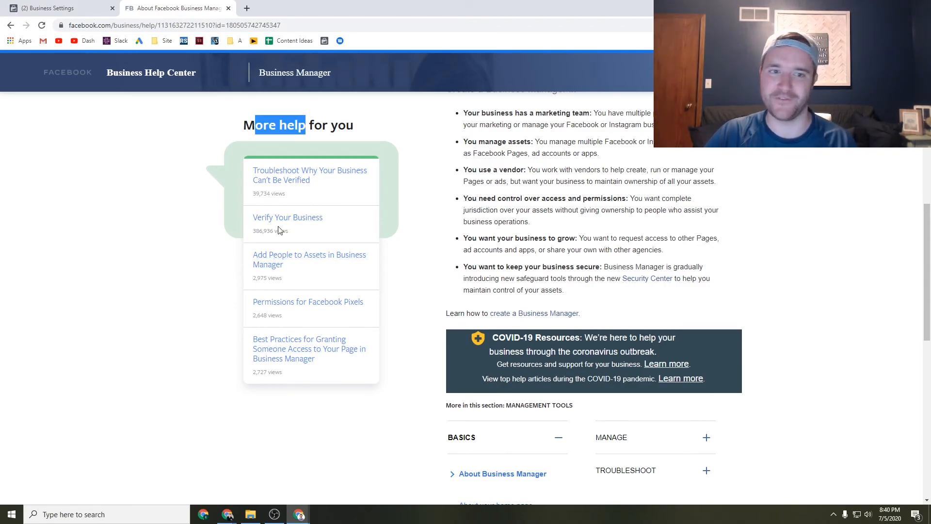